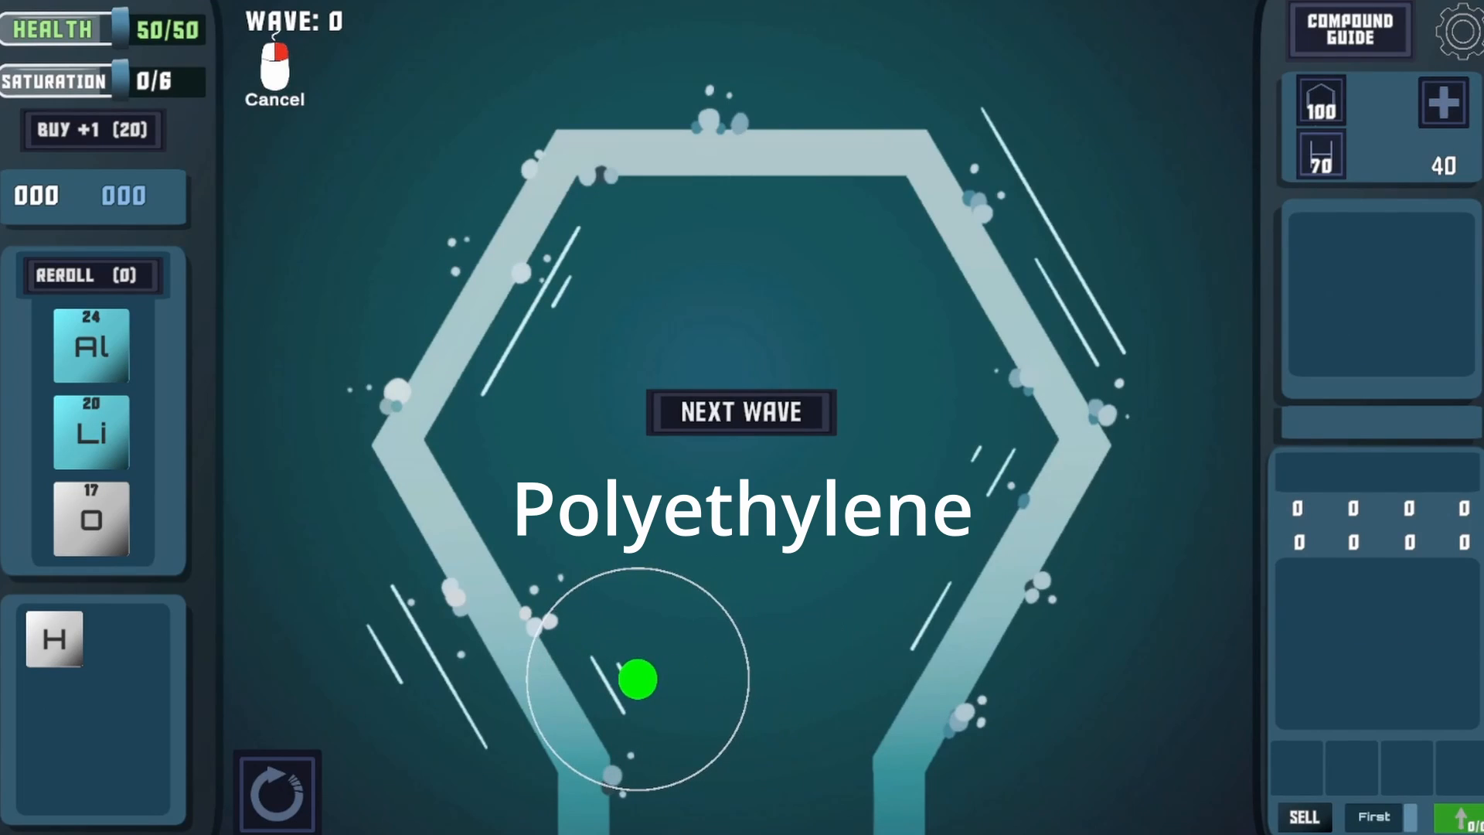
Place a Polyethylene tower next to the lower-left stretch of the hexagonal track.
click(639, 677)
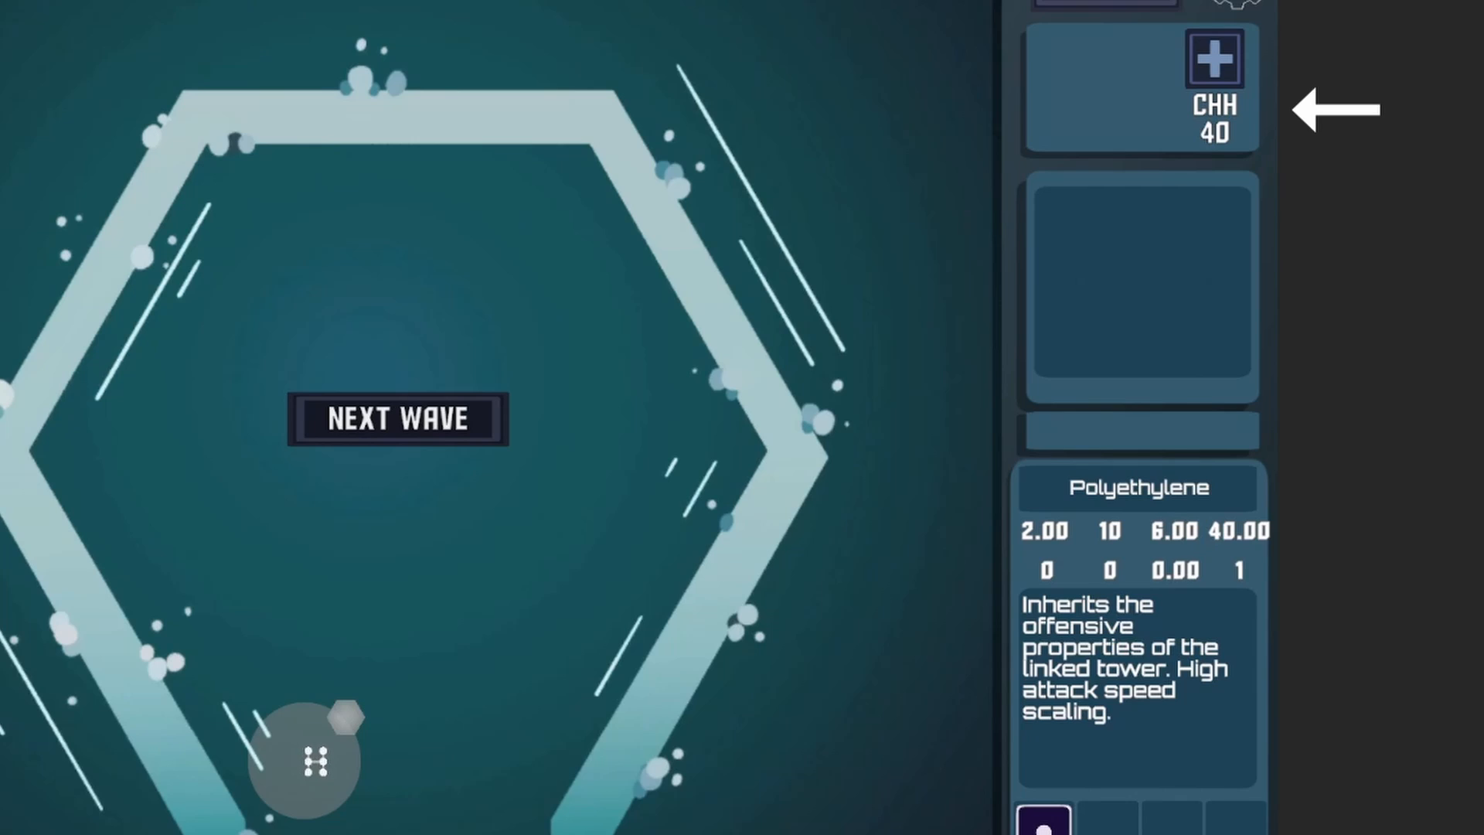
Upgrade the Polyethylene tower repeatedly, raising its leading stats to 3.30 and 23.
click(1214, 56)
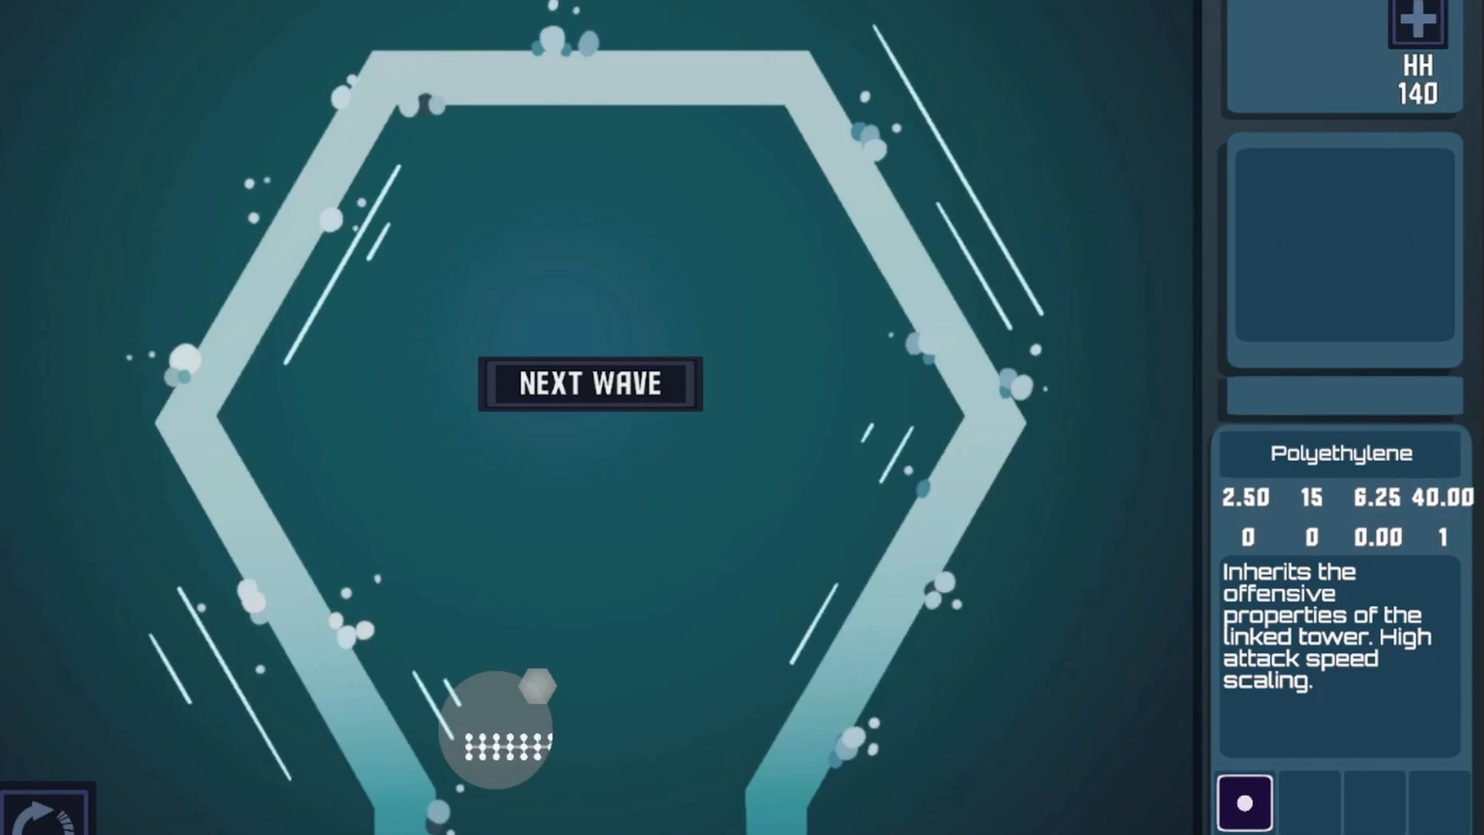
click(1416, 22)
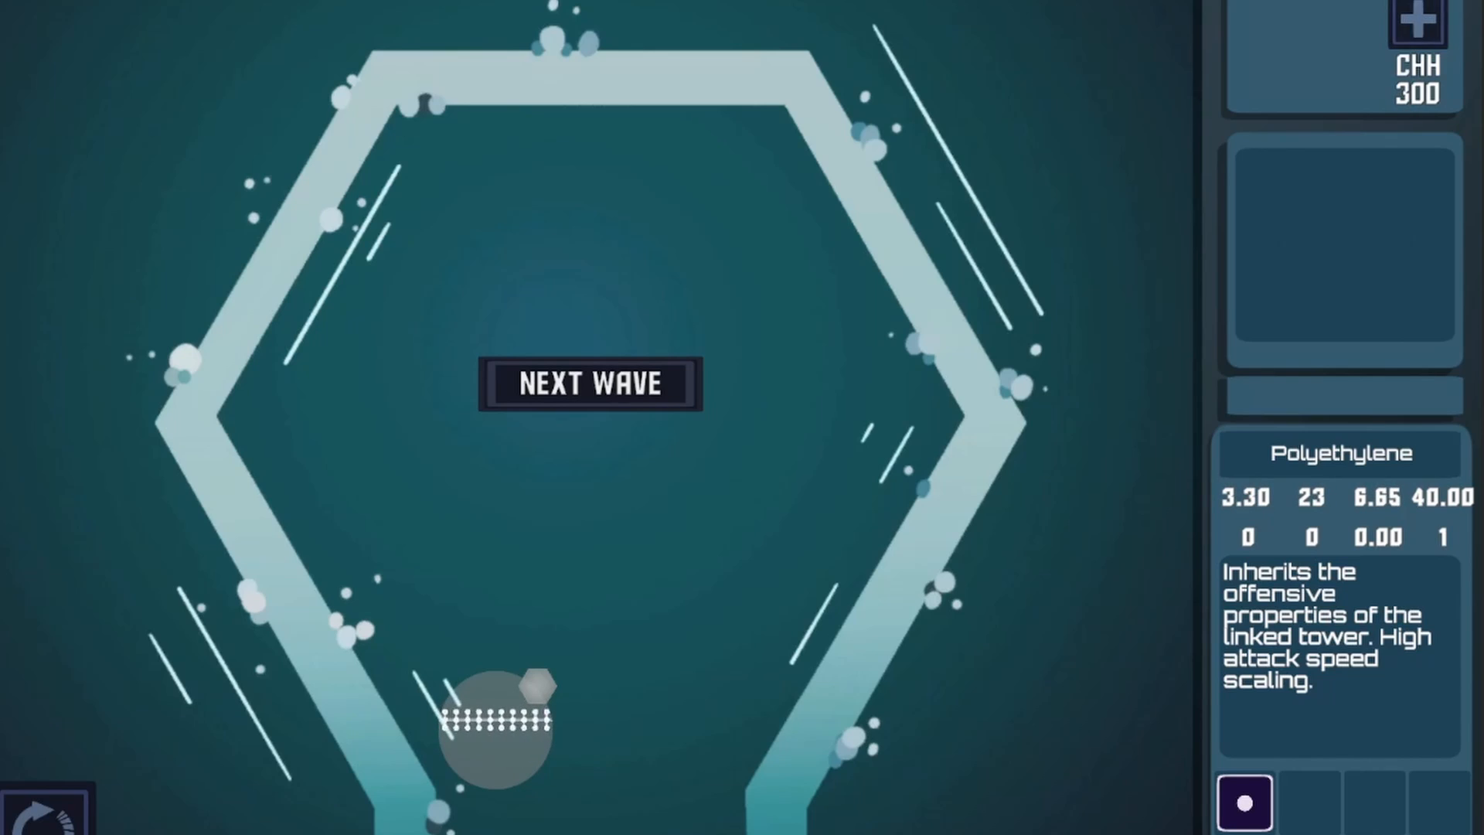
click(589, 383)
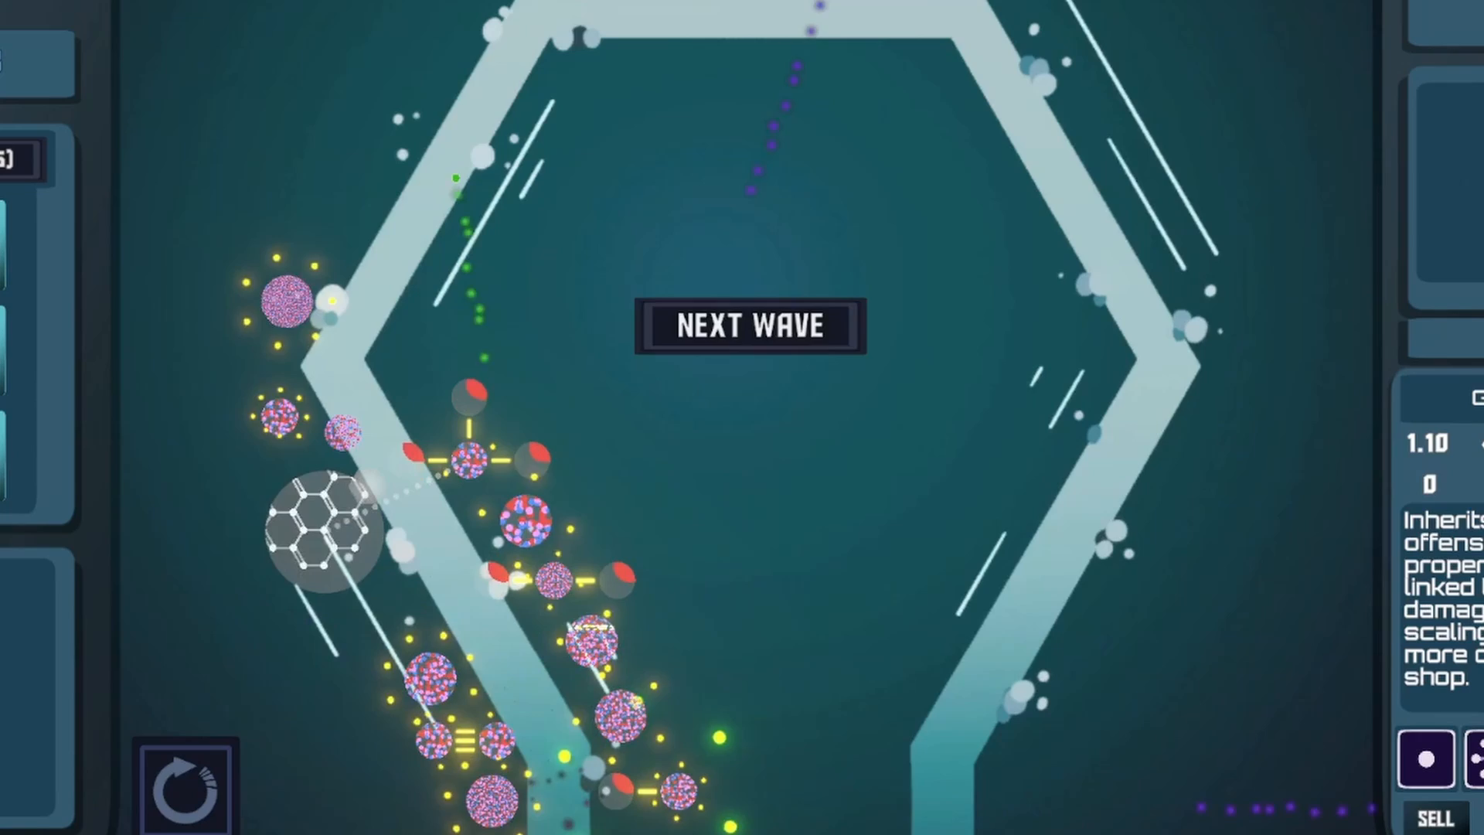
Place a benzene ring tower inside the track below Next Wave.
click(750, 326)
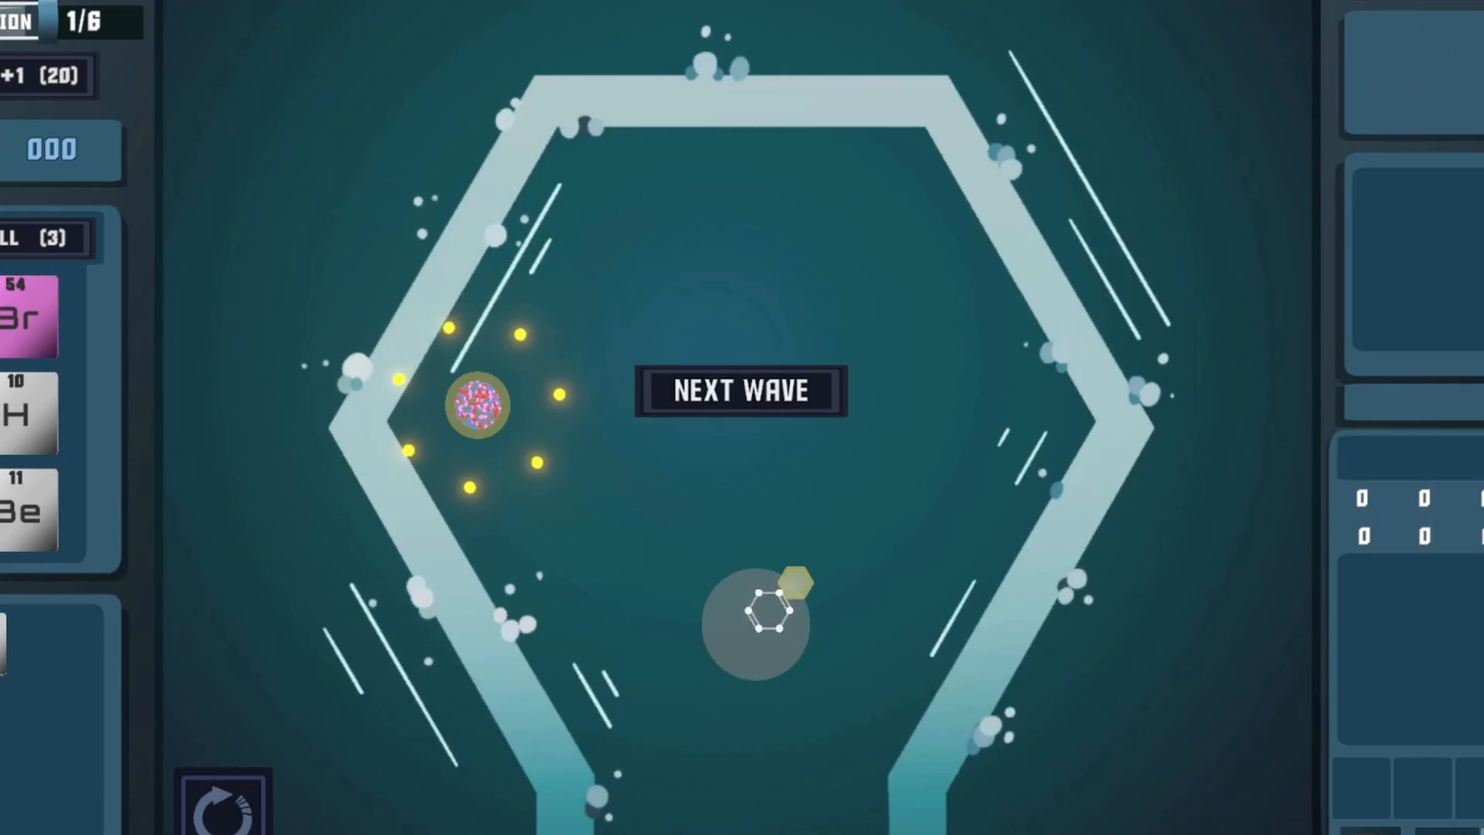
Buy a carbon atom and graft it onto the ring tower, forming a double ring.
click(757, 619)
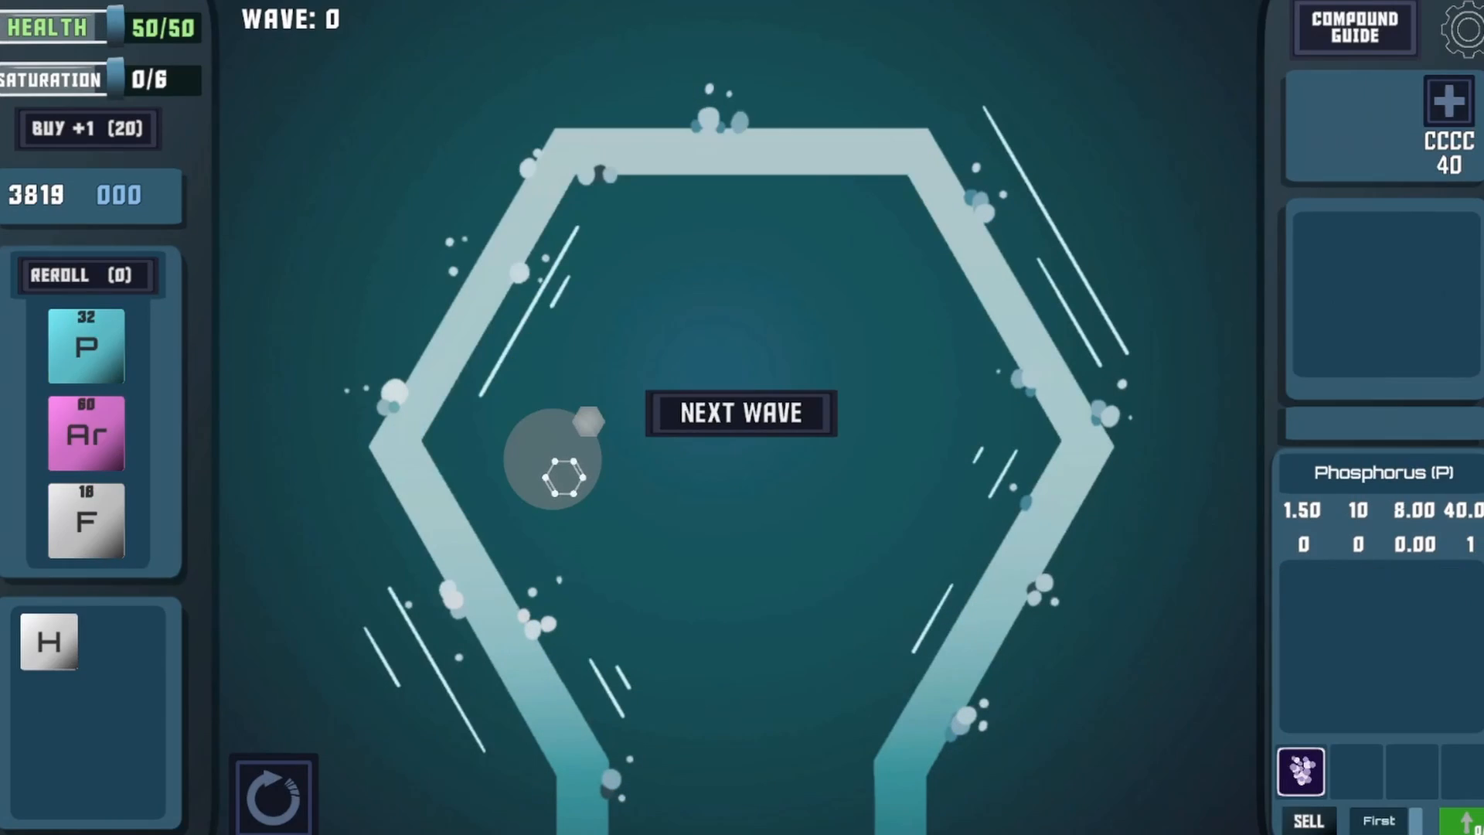
click(85, 345)
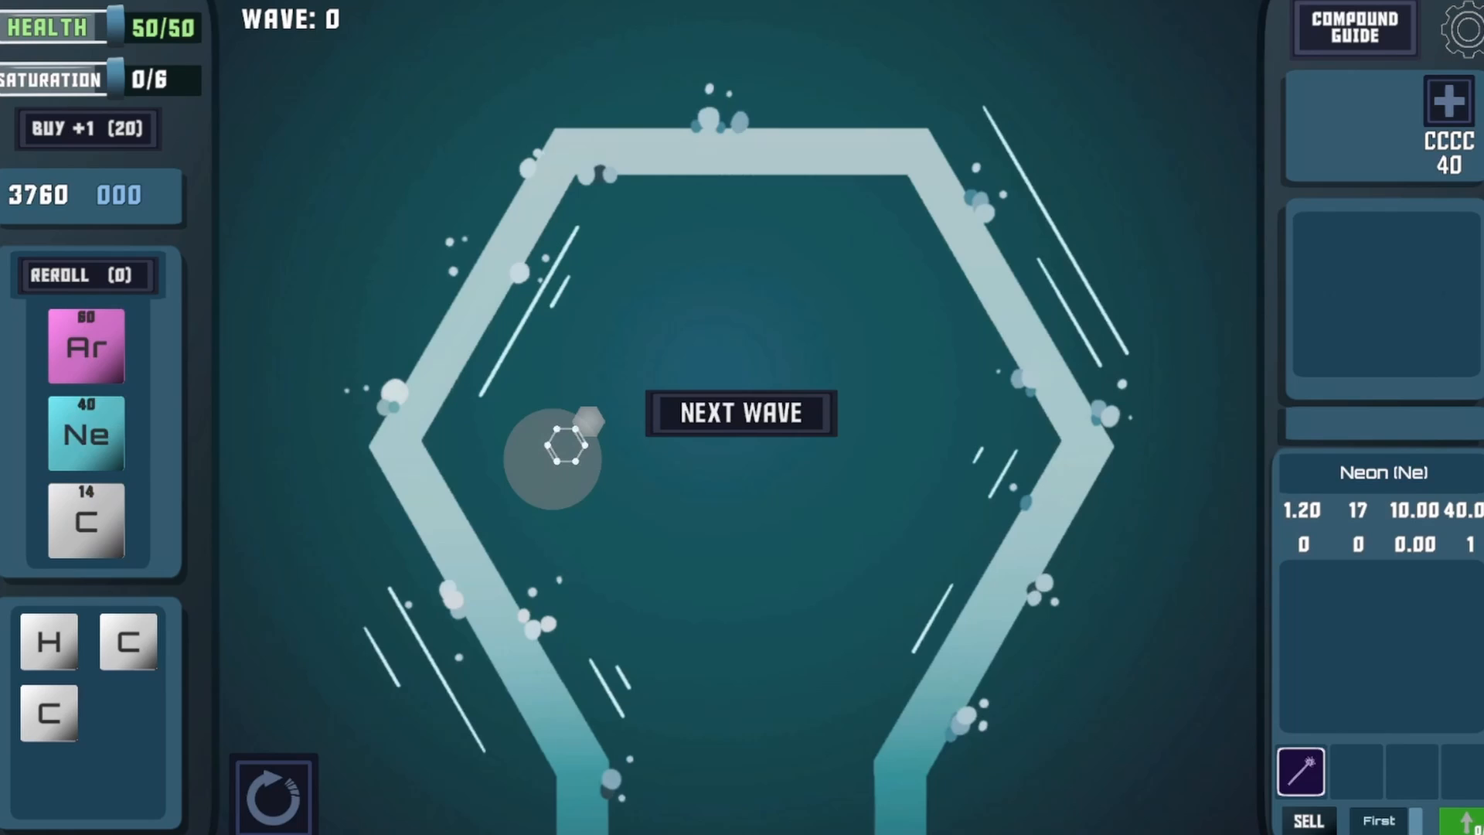
click(84, 274)
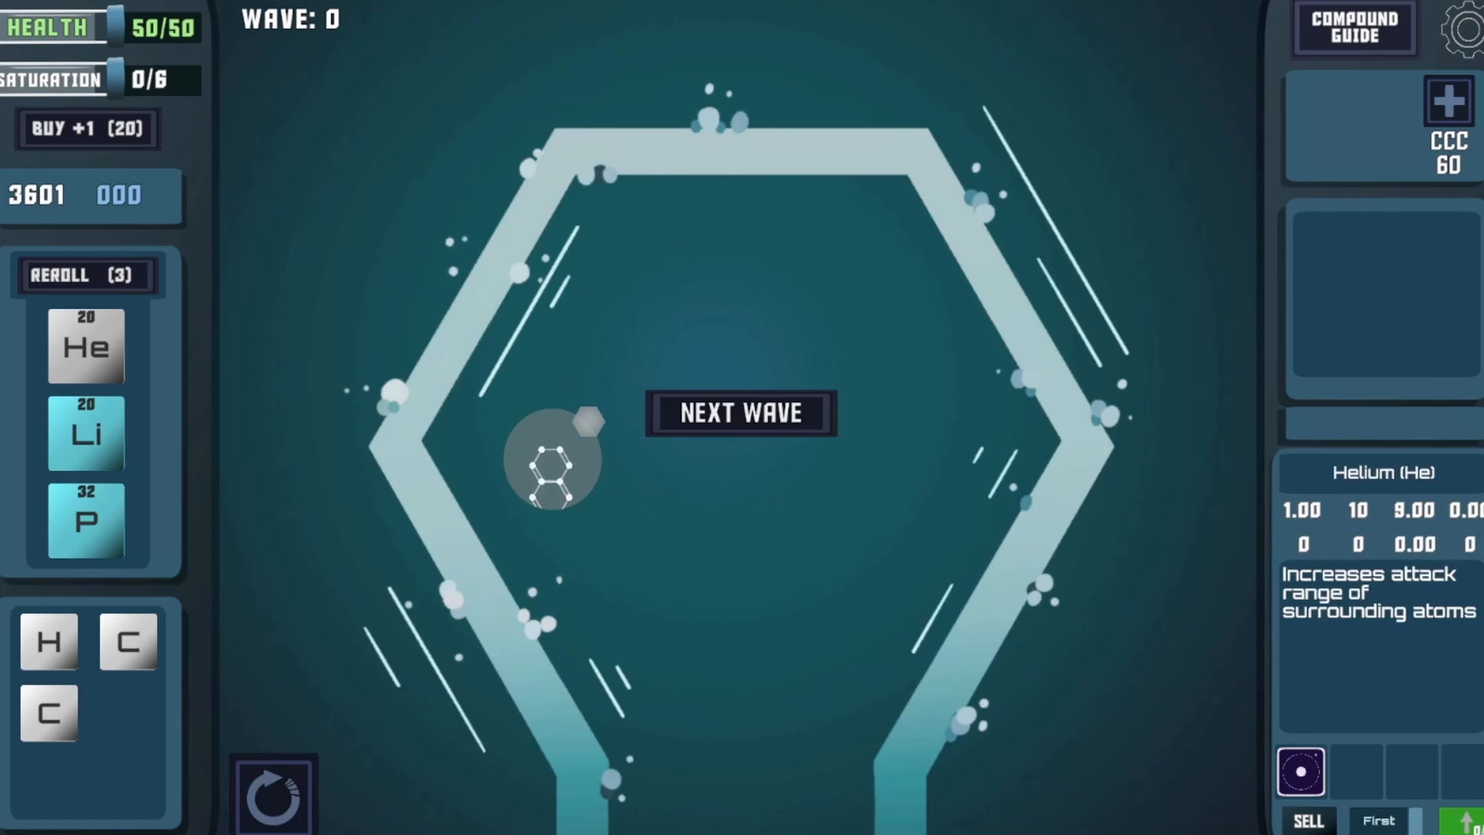
click(83, 274)
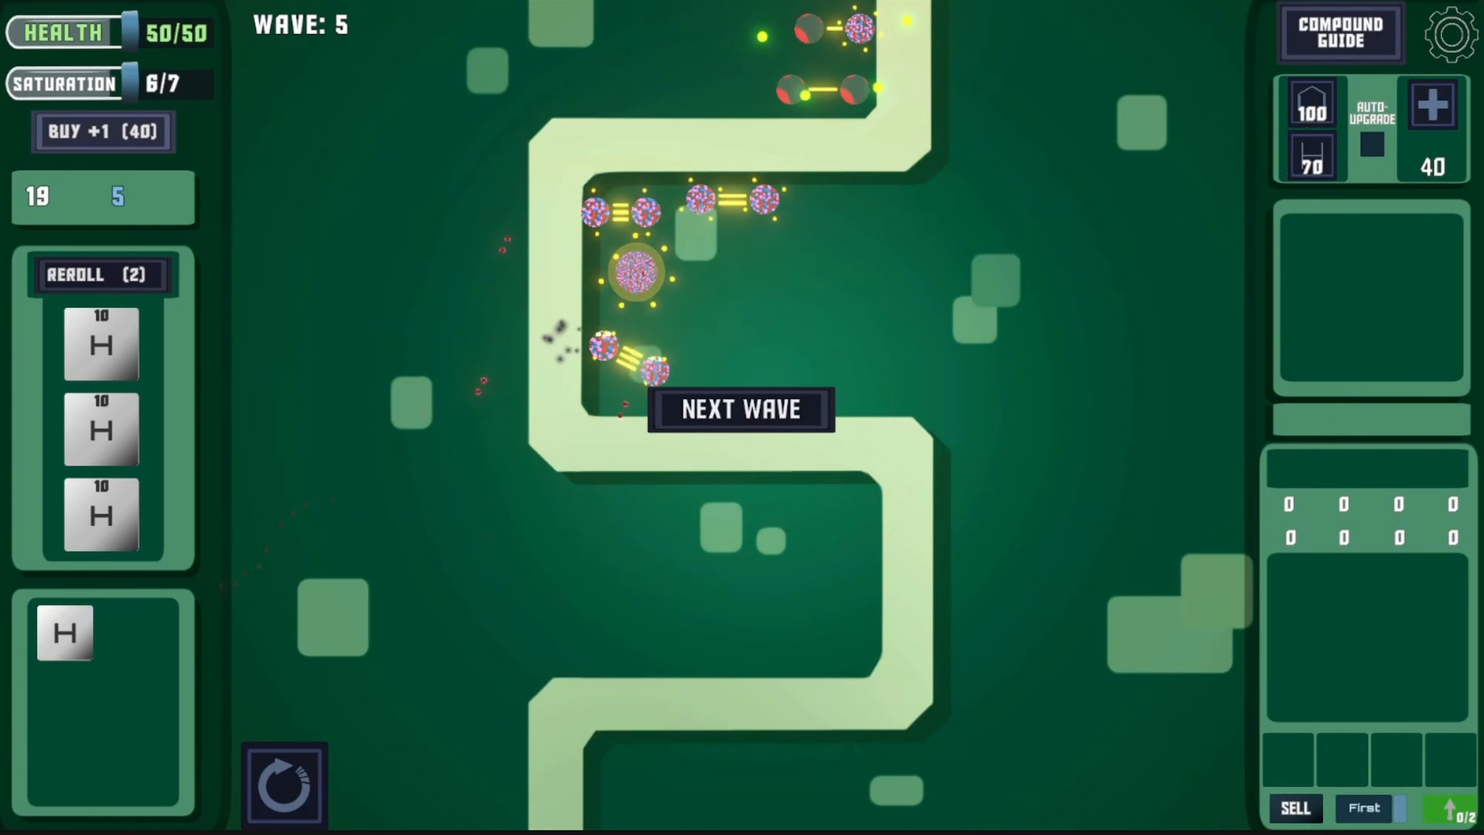
Launch wave 6 of enemies on the S-shaped map.
click(740, 409)
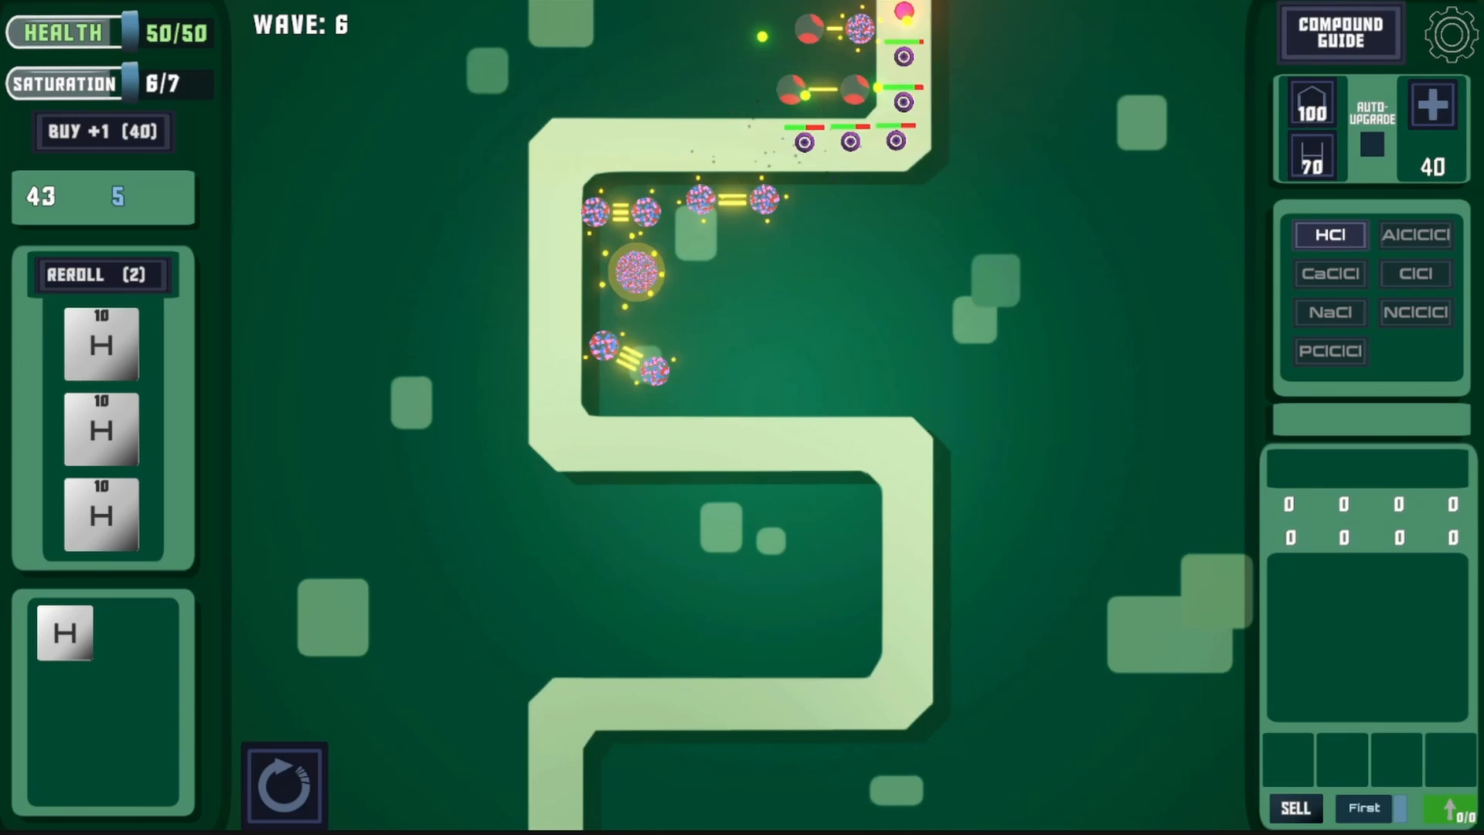
click(1328, 234)
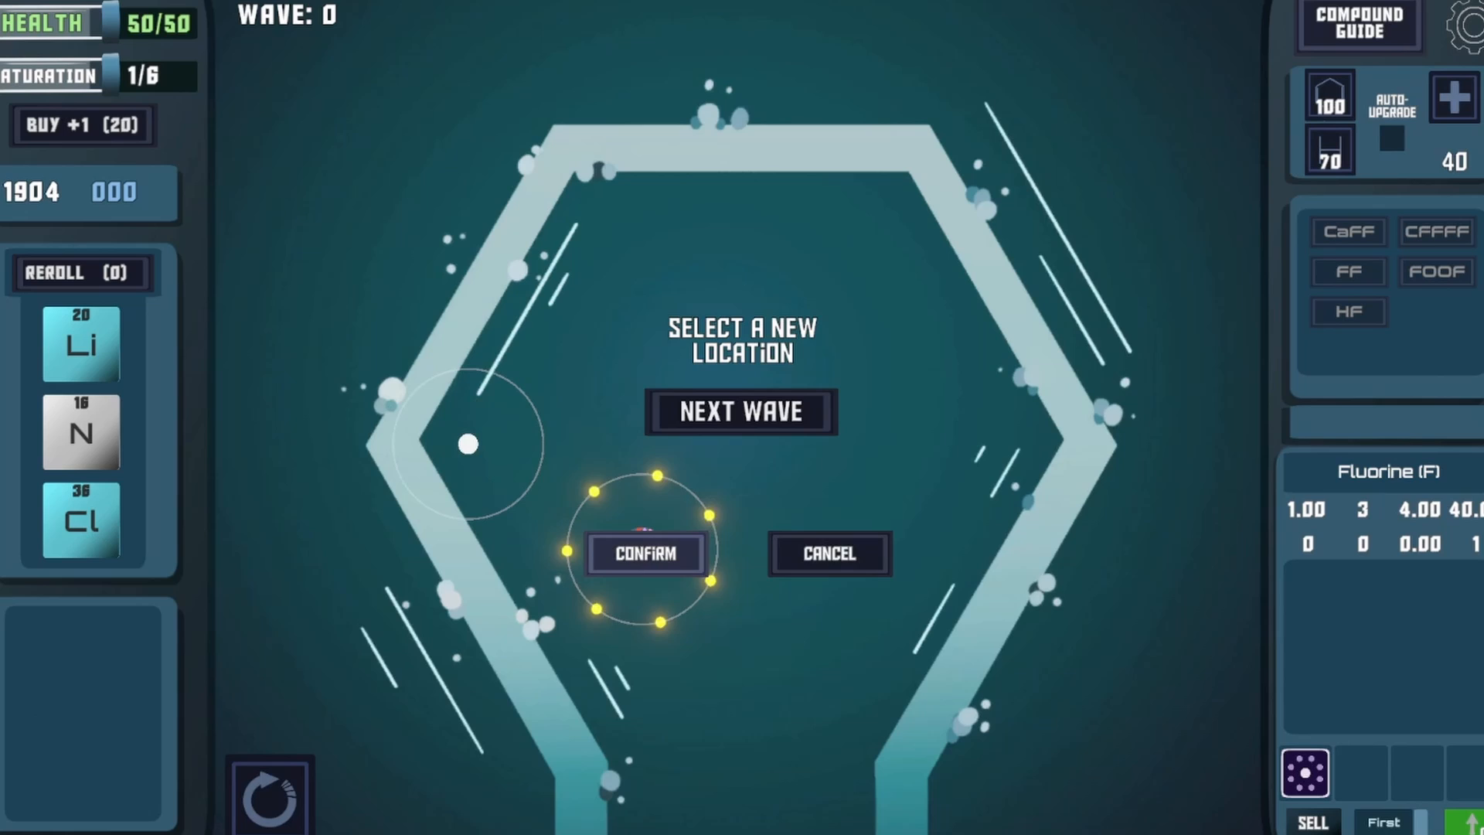
Confirm the Fluorine tower's new position inside the hexagonal track.
click(644, 552)
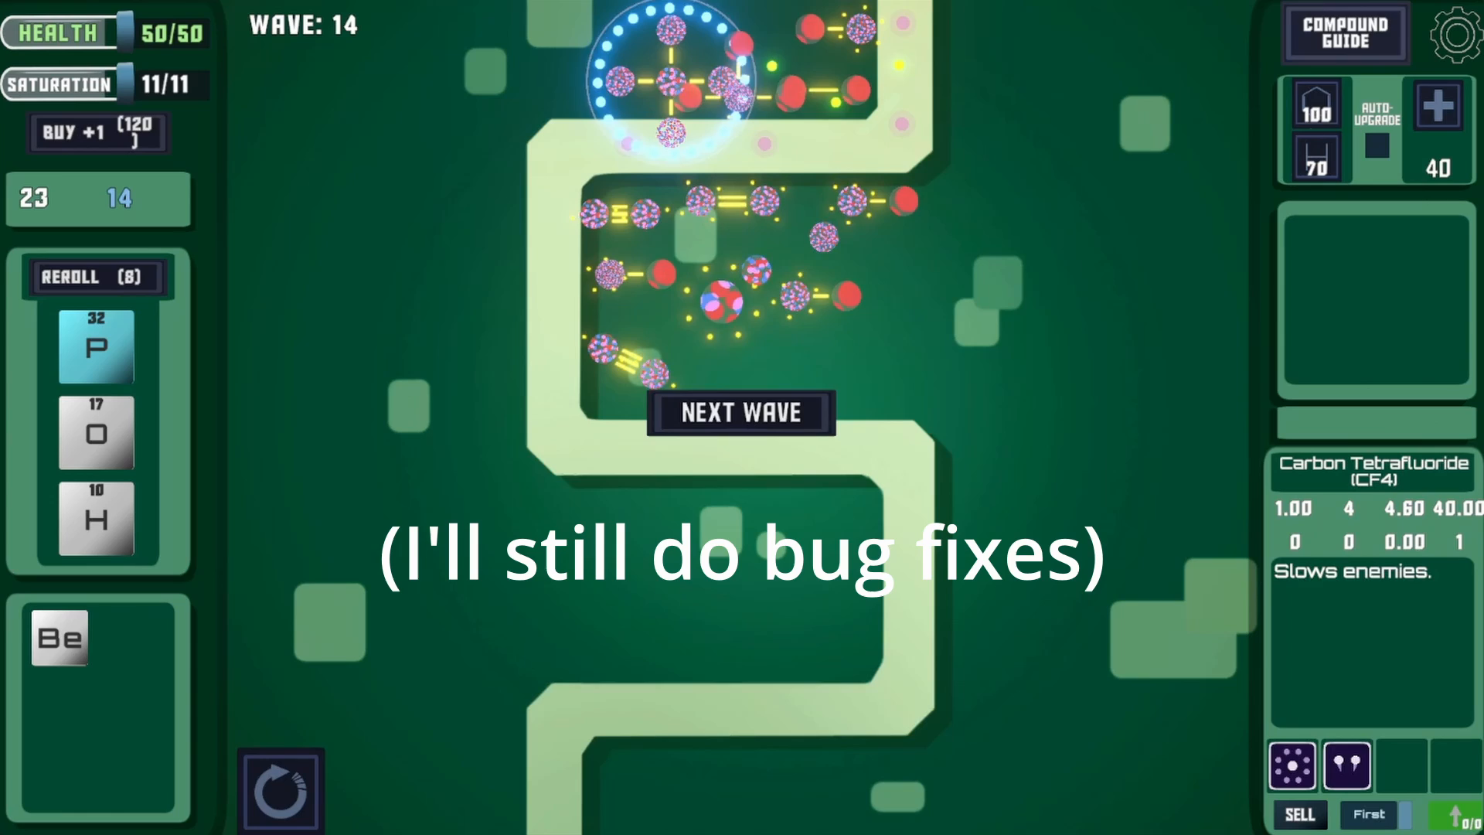
Launch wave 16 on the S-shaped map and reroll the shop's elements twice.
click(740, 414)
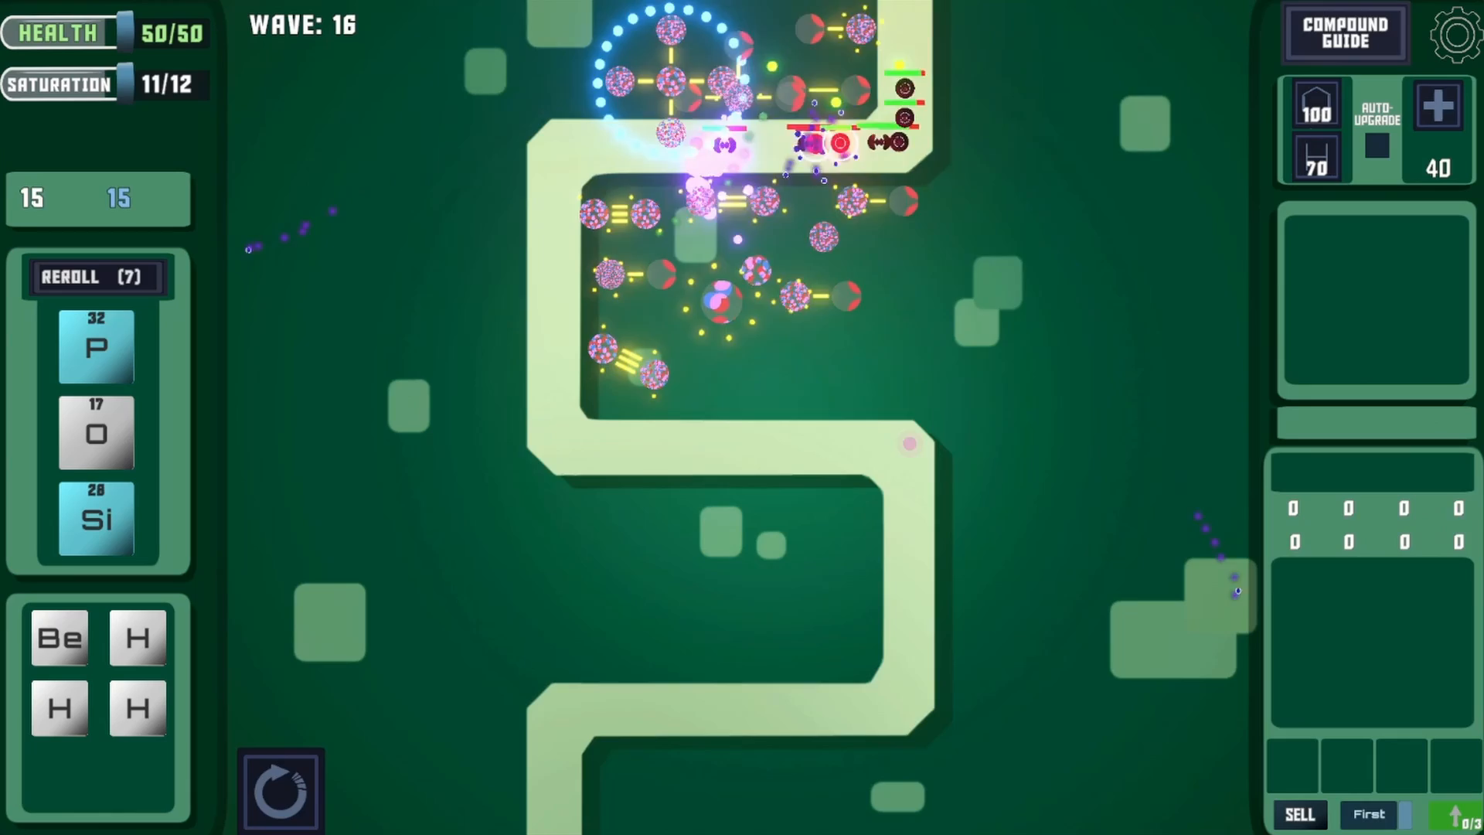
click(94, 277)
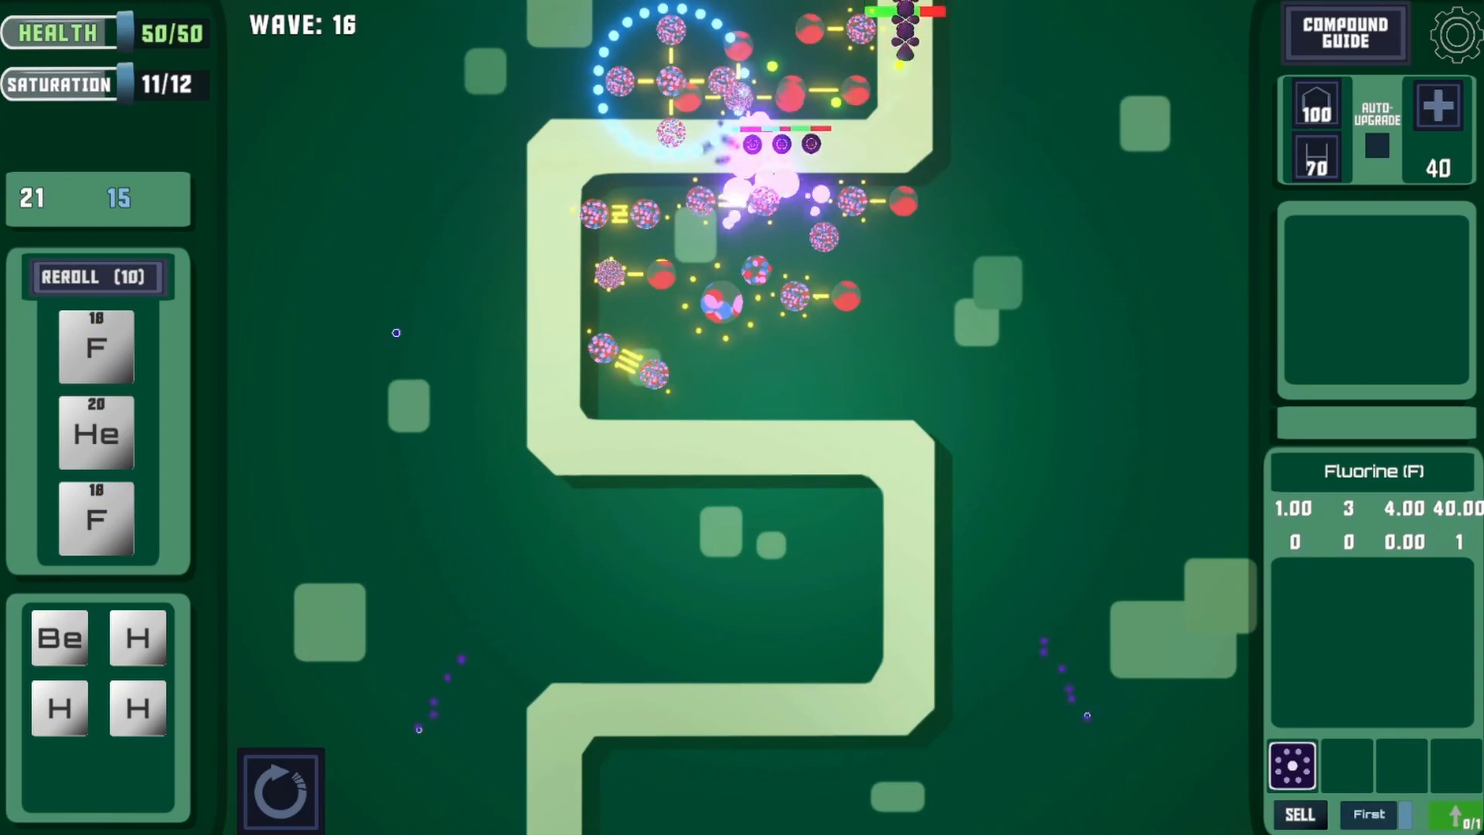
click(93, 277)
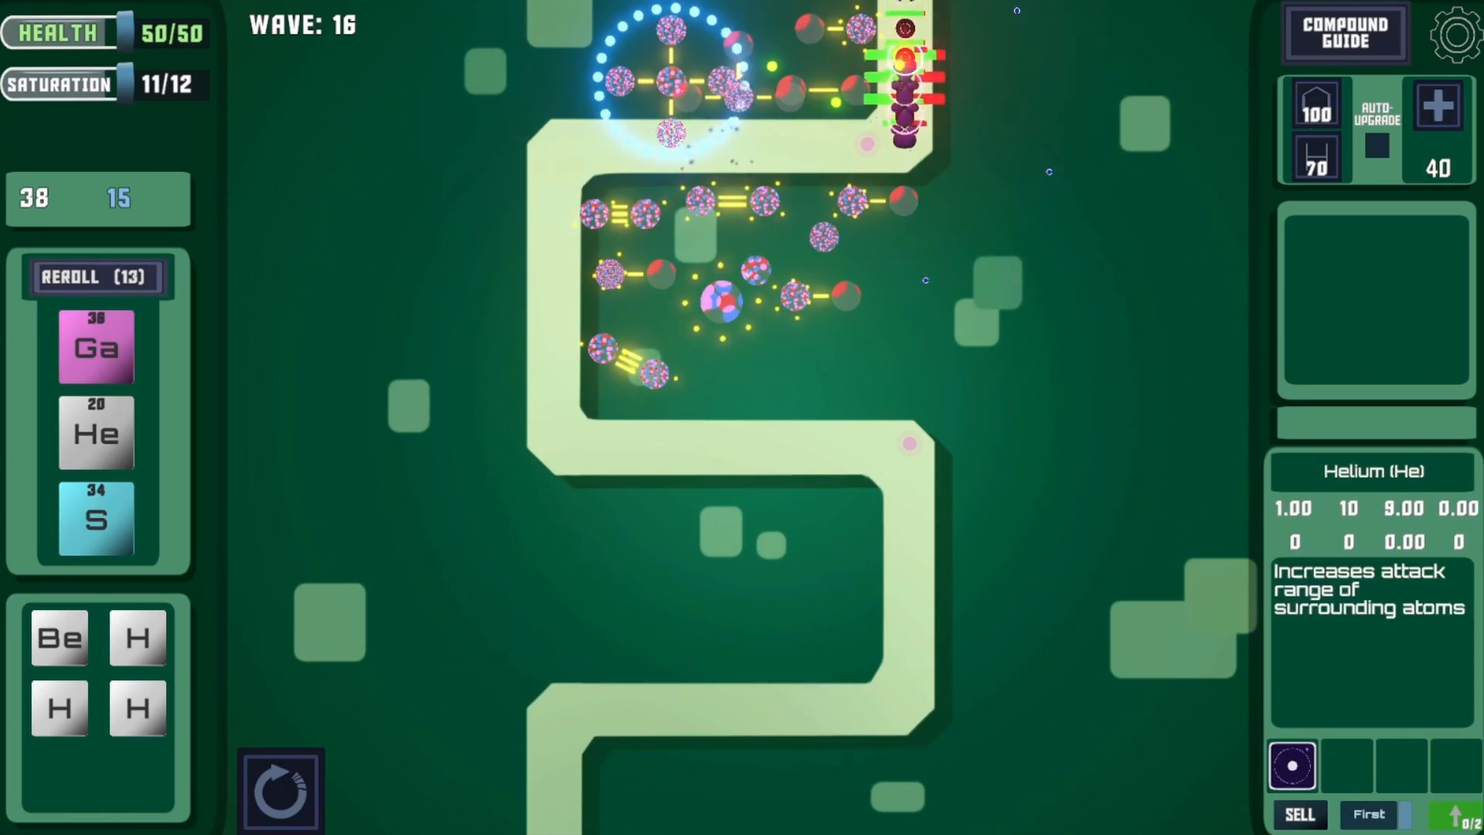